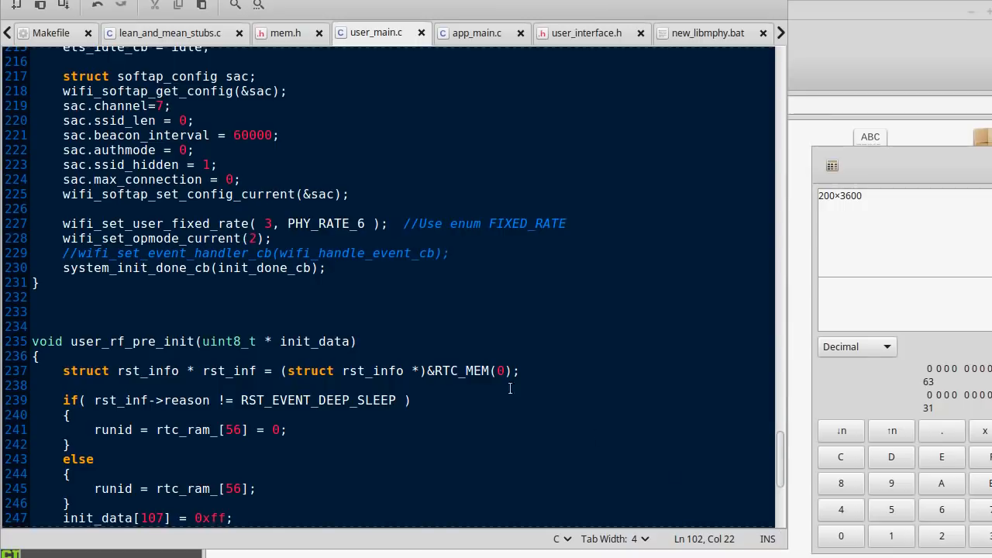
Step: Highlight the every-64-times RF recalibration block in the ESP8266 code, then clear the selection
scroll("down", 3)
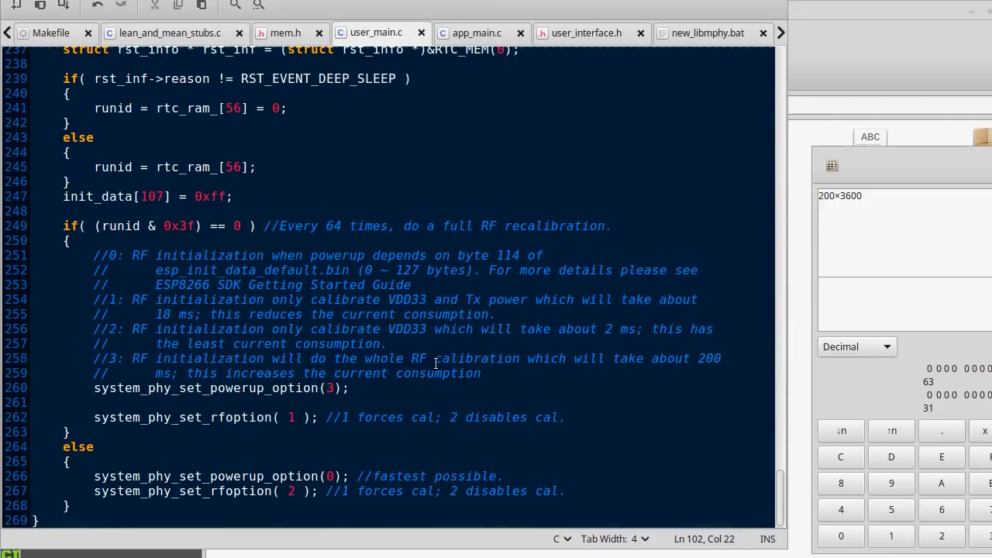
left_click_drag(63, 226, 323, 372)
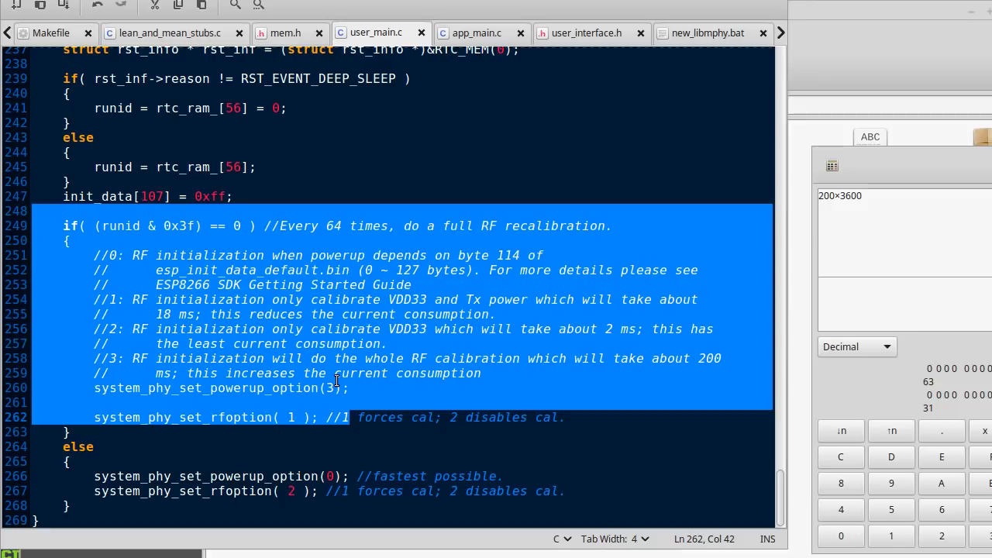
left_click(233, 195)
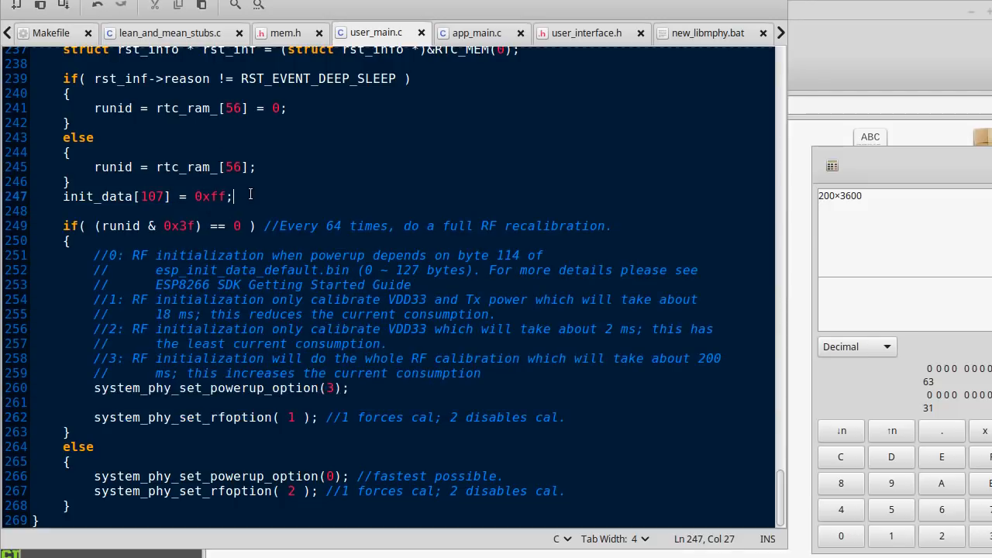
left_click(397, 402)
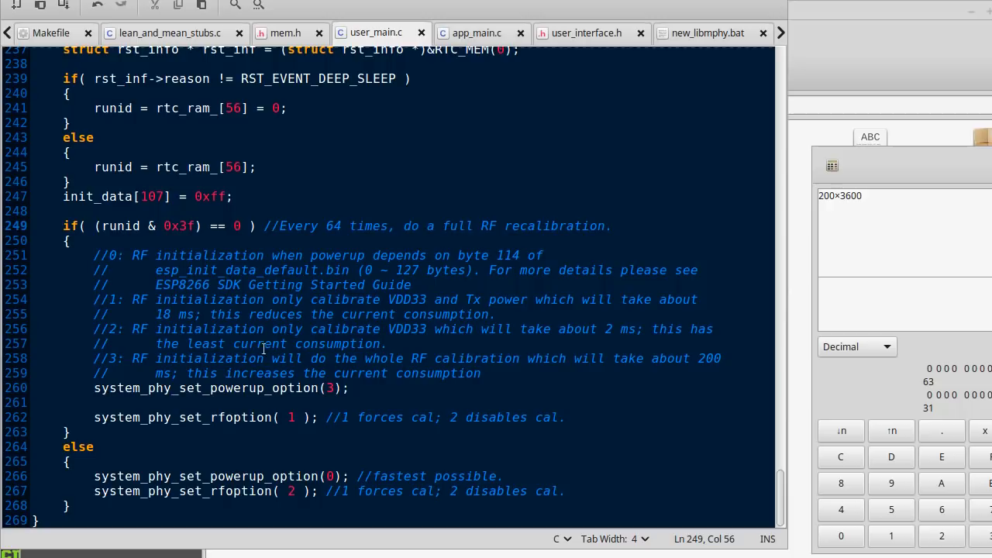
left_click(310, 387)
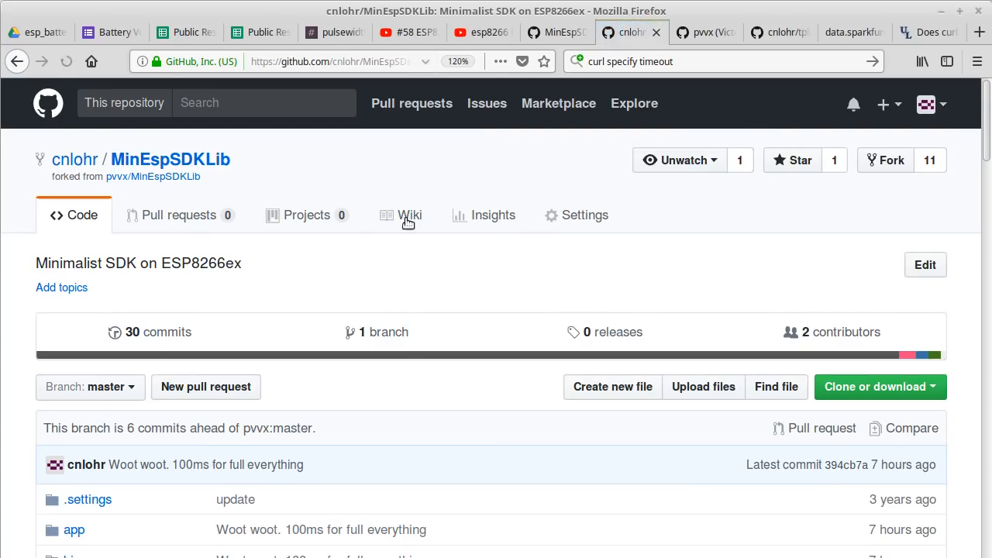
Step: Scroll through the remaining low-power calibration code to review it
scroll("down", 3)
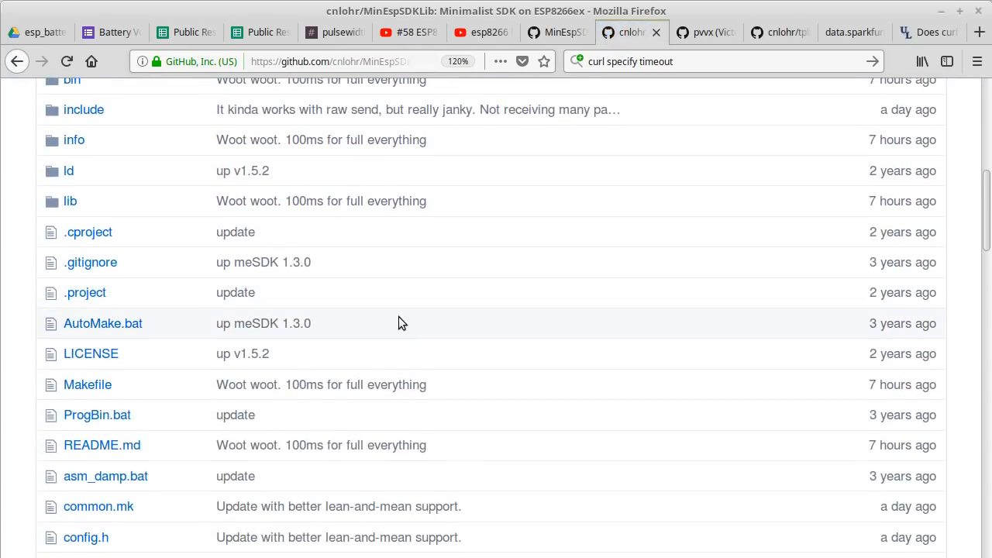
scroll("down", 3)
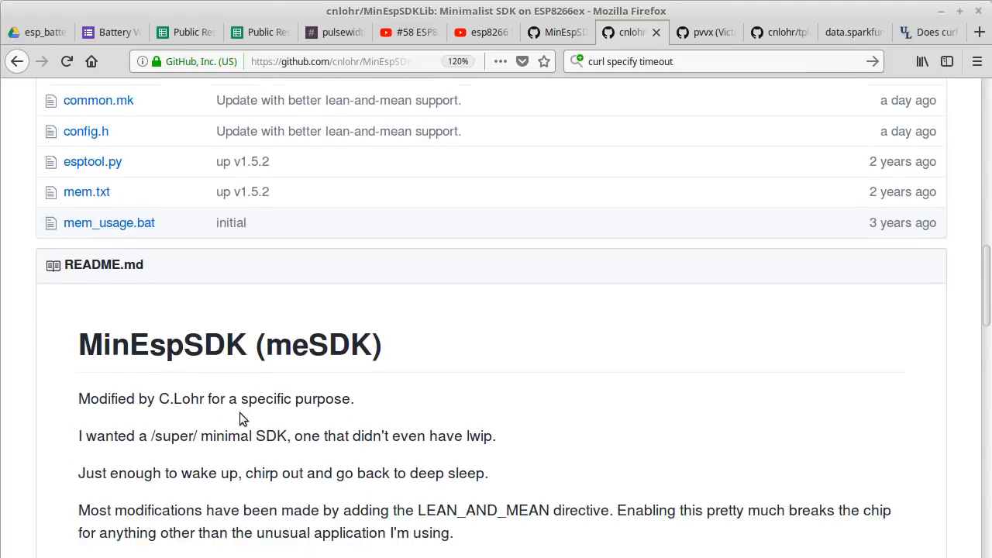
scroll("down", 3)
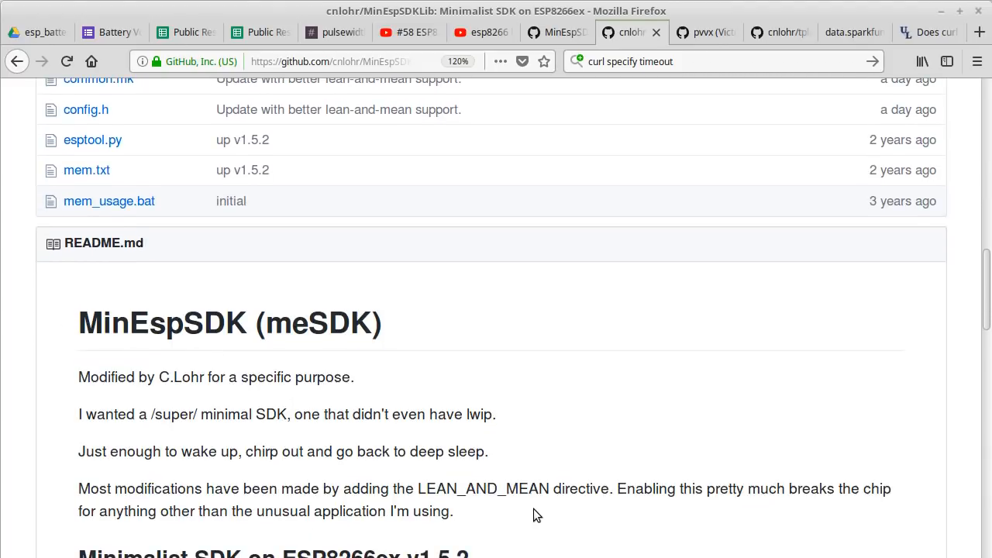
mouse_move(565, 525)
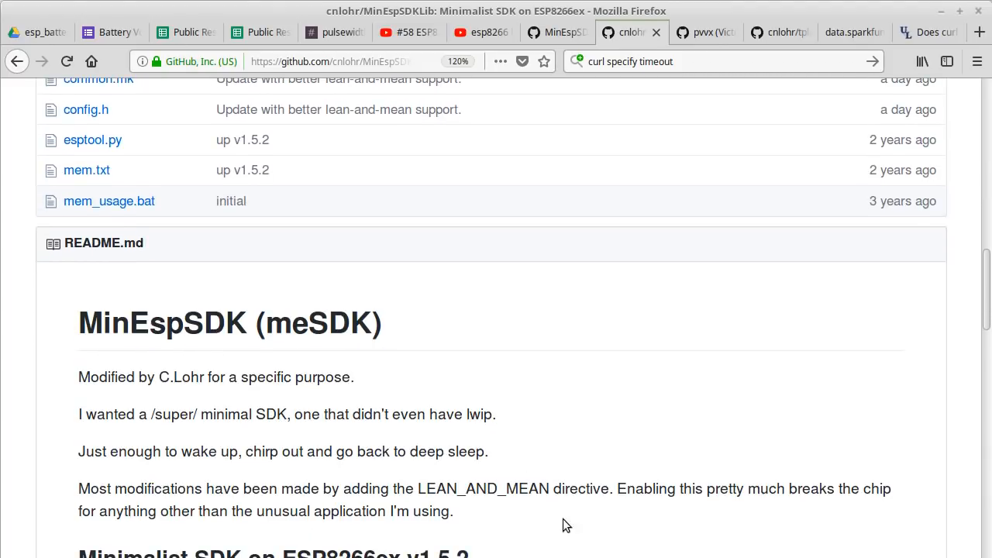
scroll("up", 3)
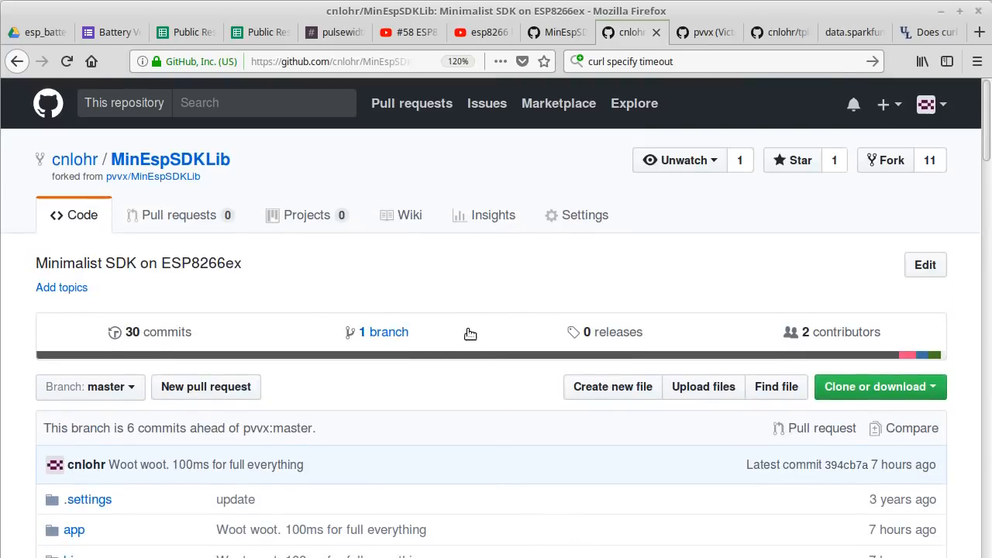
scroll("down", 3)
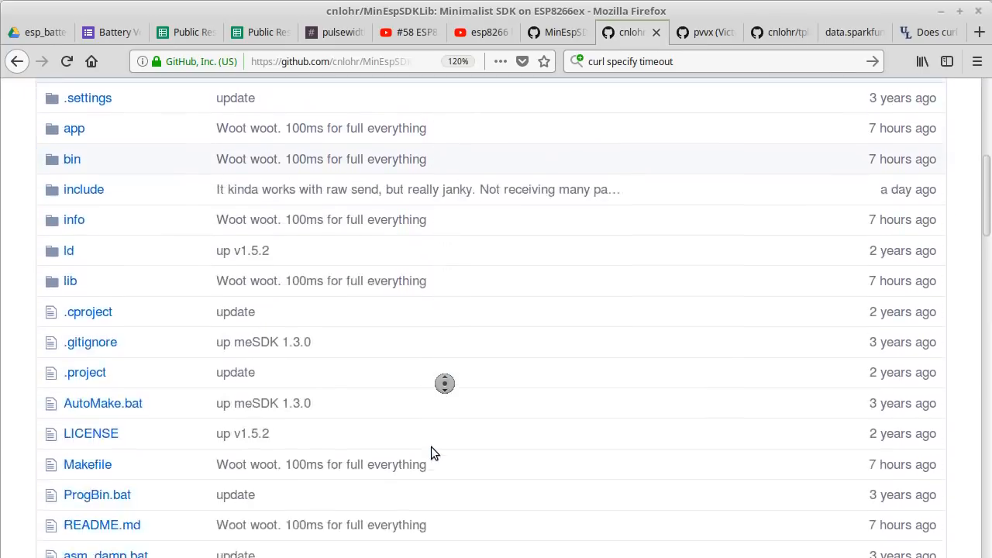
scroll("down", 3)
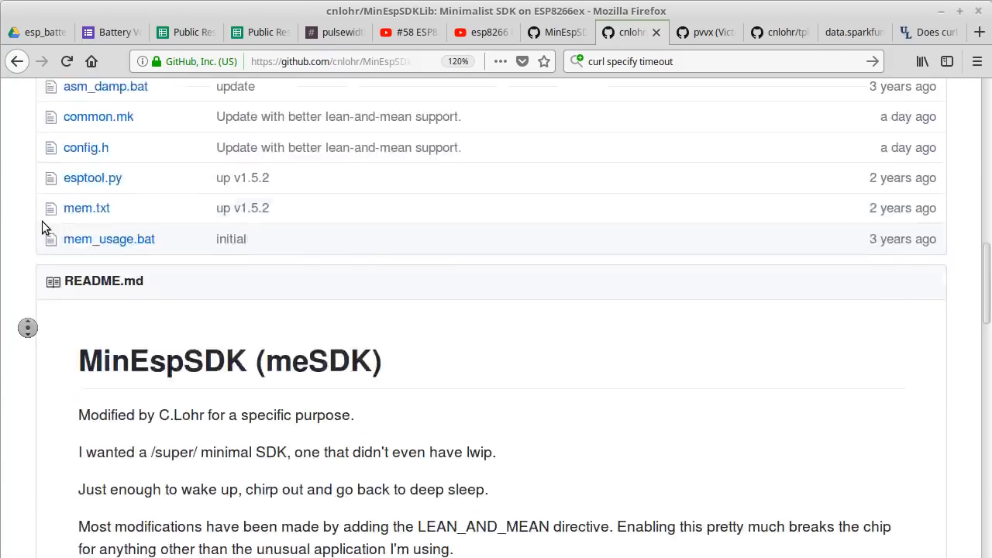
scroll("up", 3)
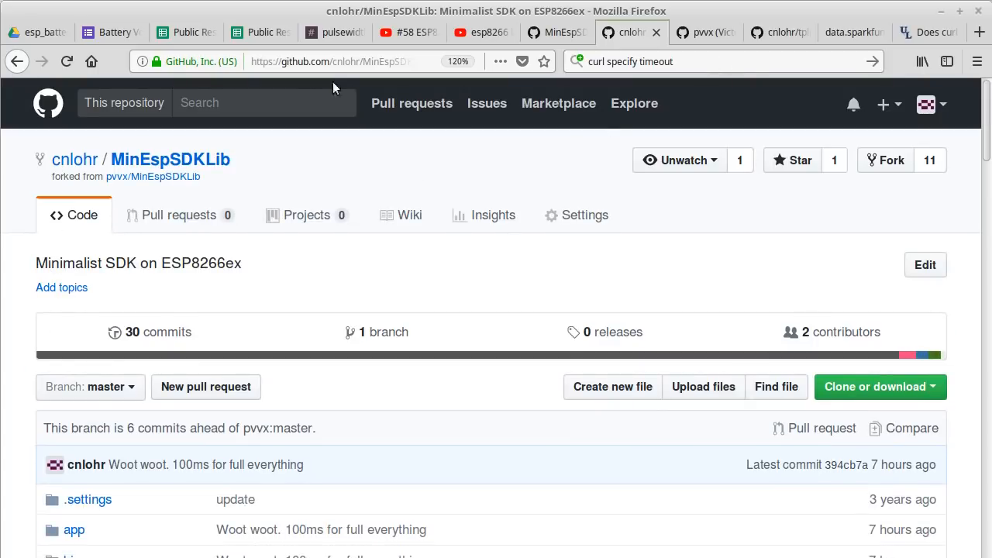
Step: Show the tplink-raw-wifi repository's README notes and its top-level file list
left_click(333, 62)
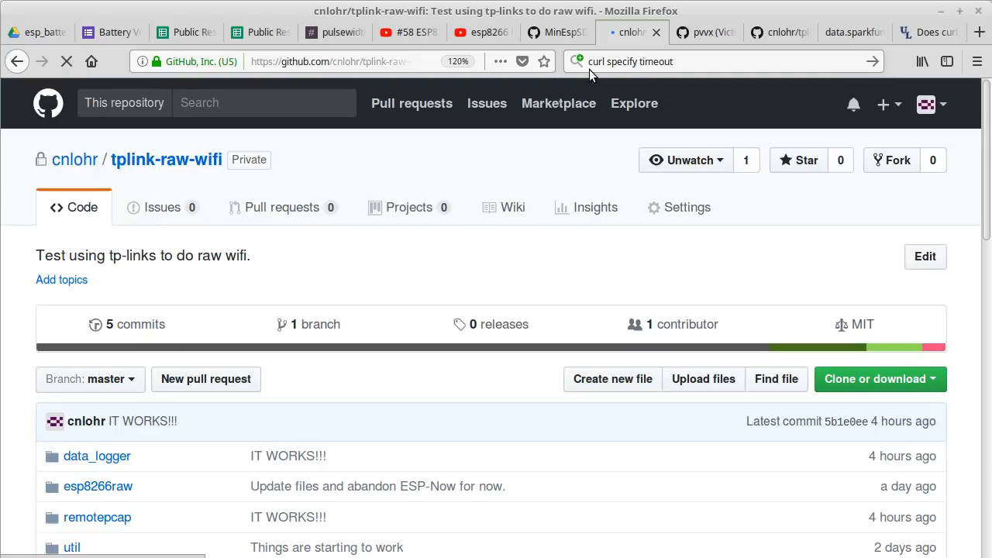
scroll("down", 3)
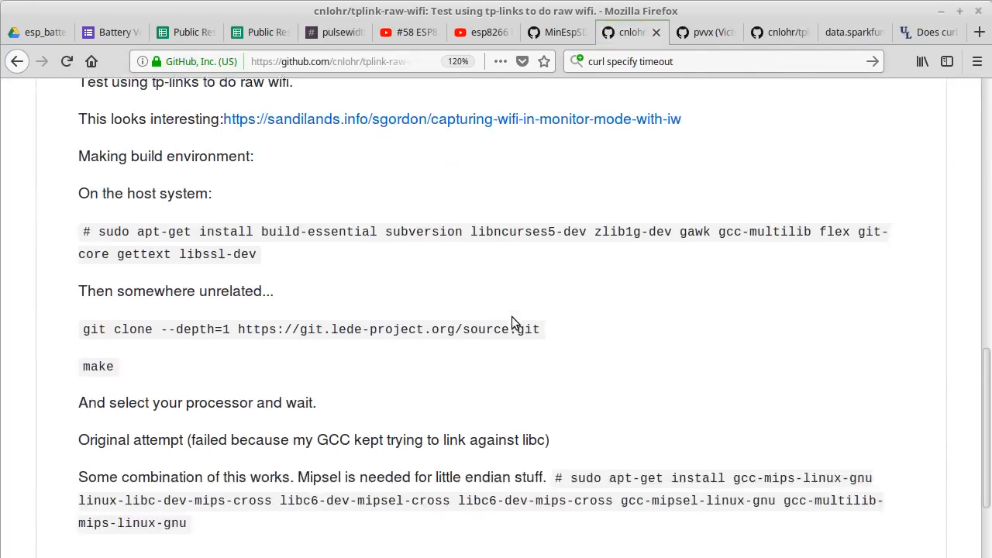
scroll("up", 3)
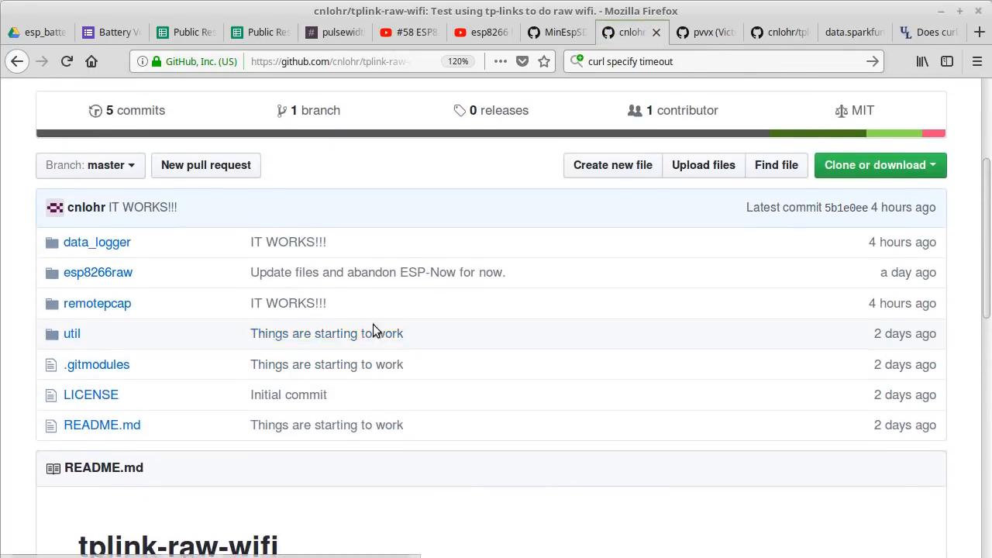
mouse_move(106, 287)
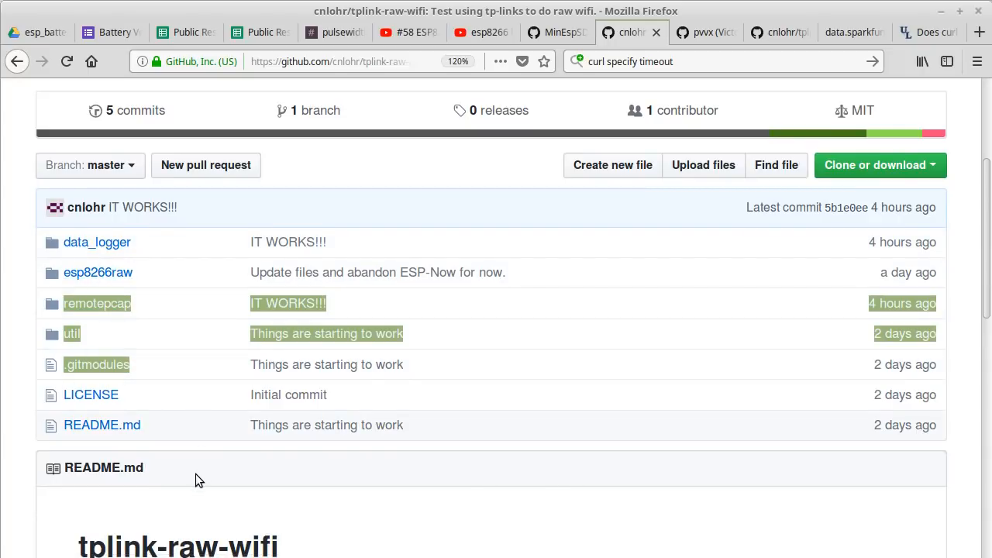
mouse_move(98, 272)
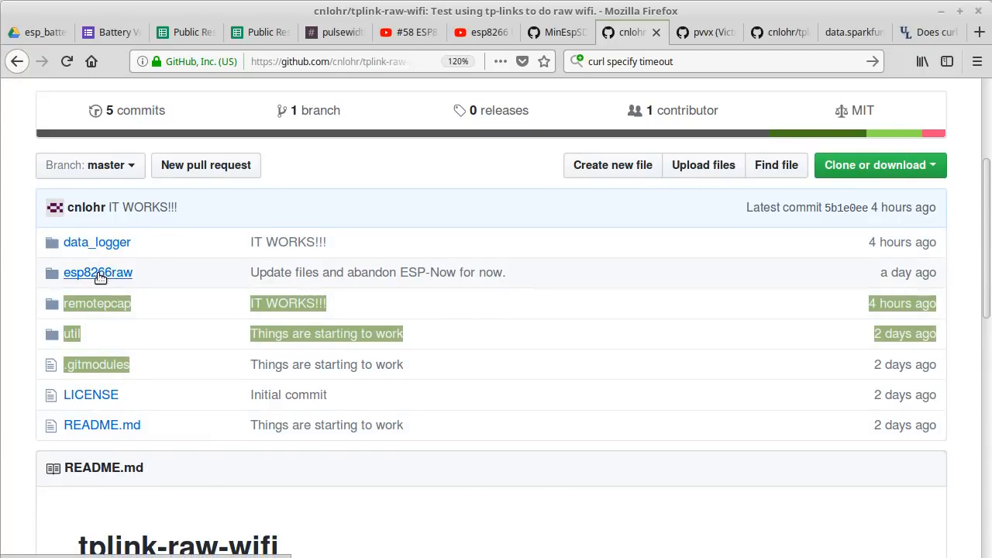
mouse_move(412, 282)
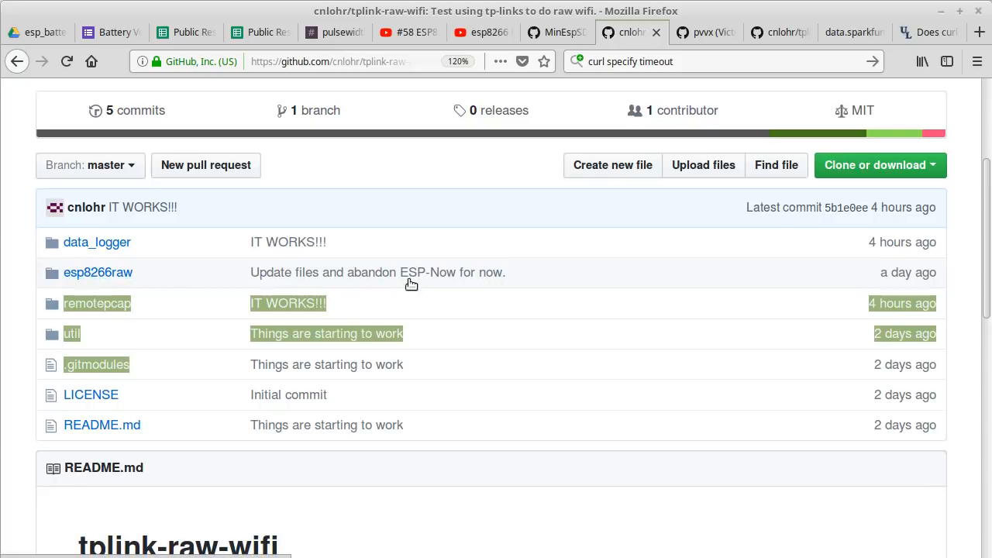
mouse_move(519, 301)
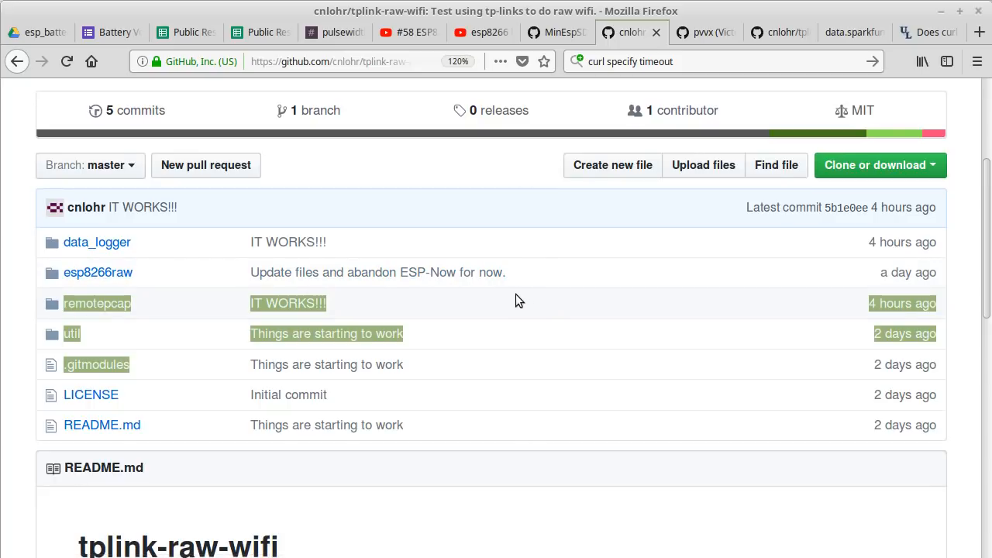
mouse_move(493, 282)
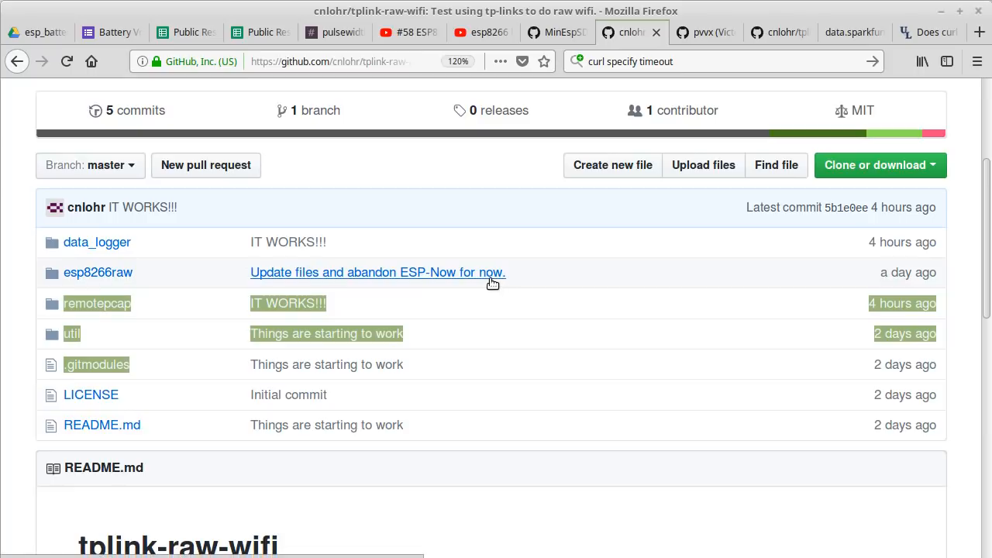
mouse_move(384, 263)
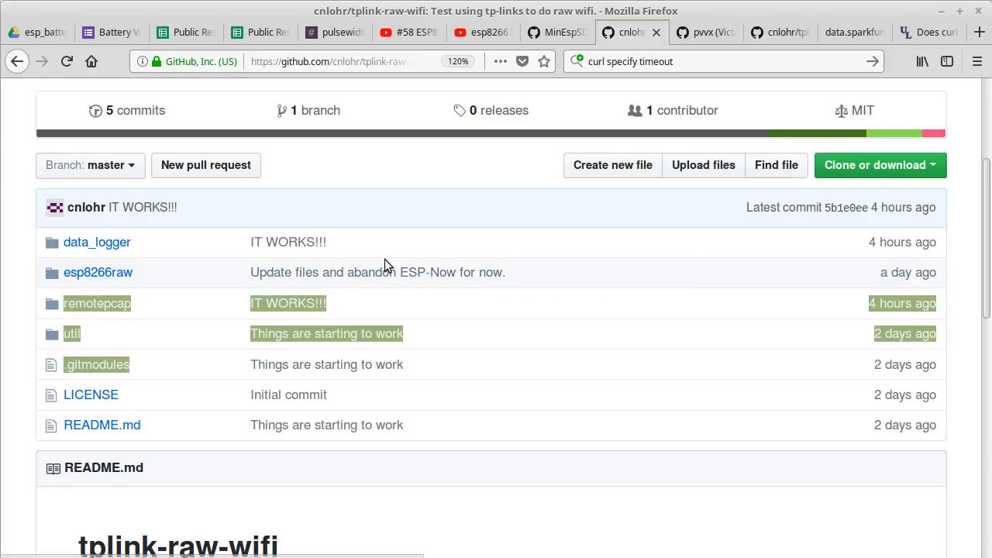
mouse_move(379, 260)
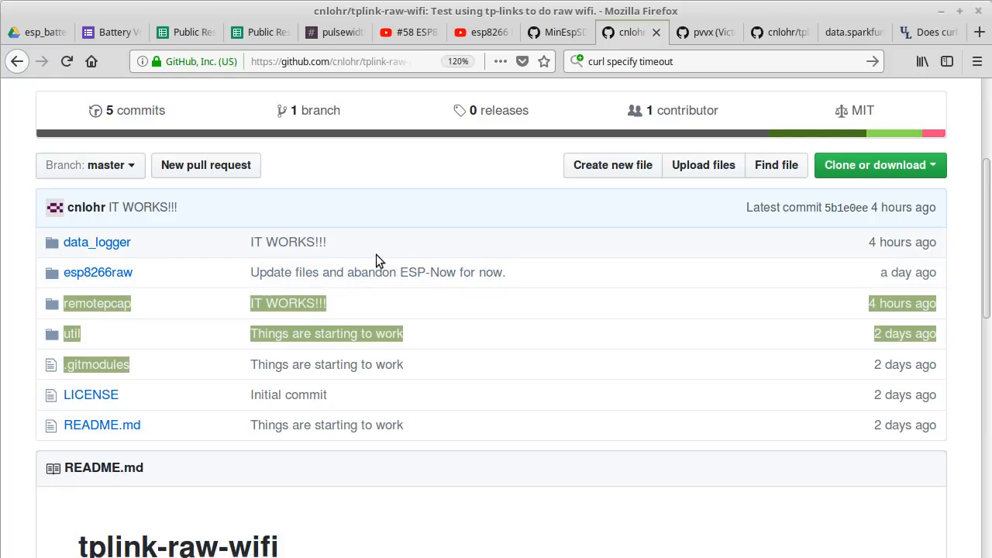